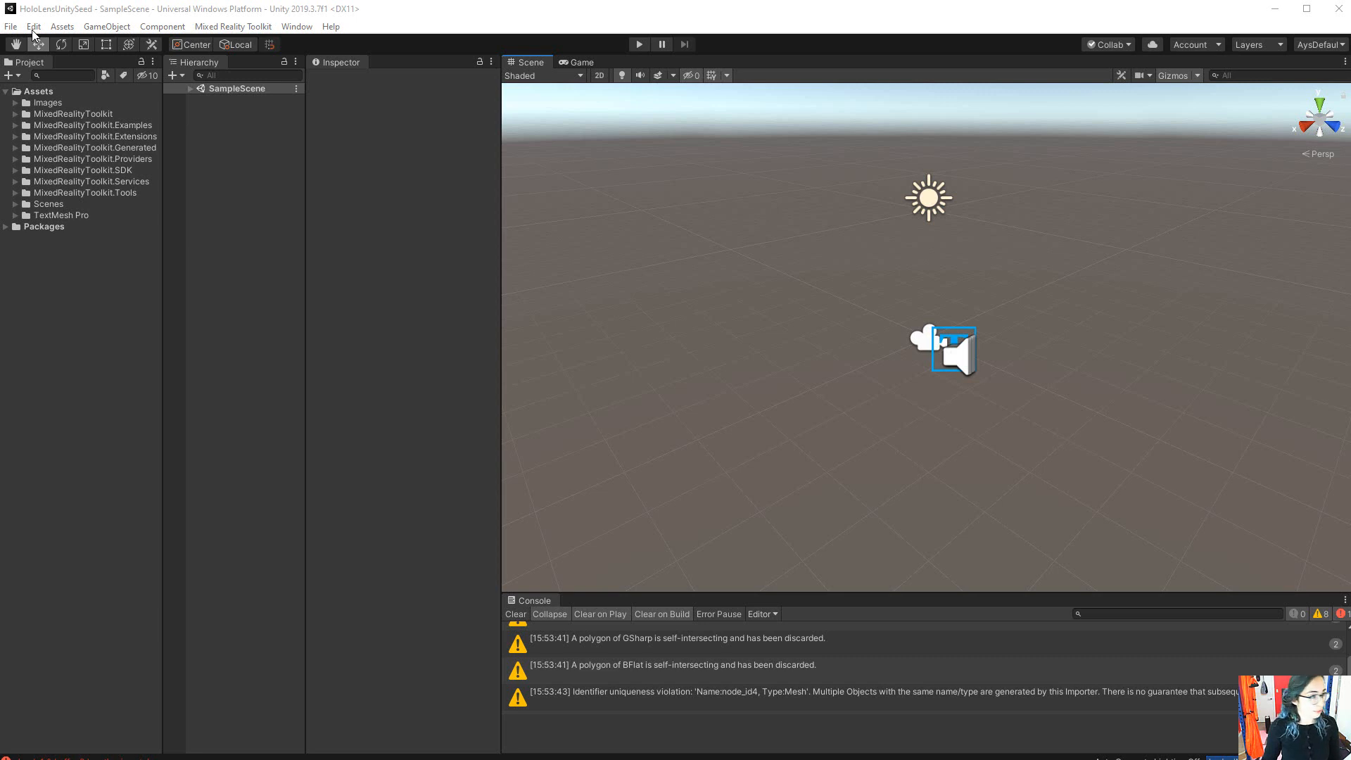
Bring up the Preferences window from the Edit menu, landing on External Tools.
click(28, 27)
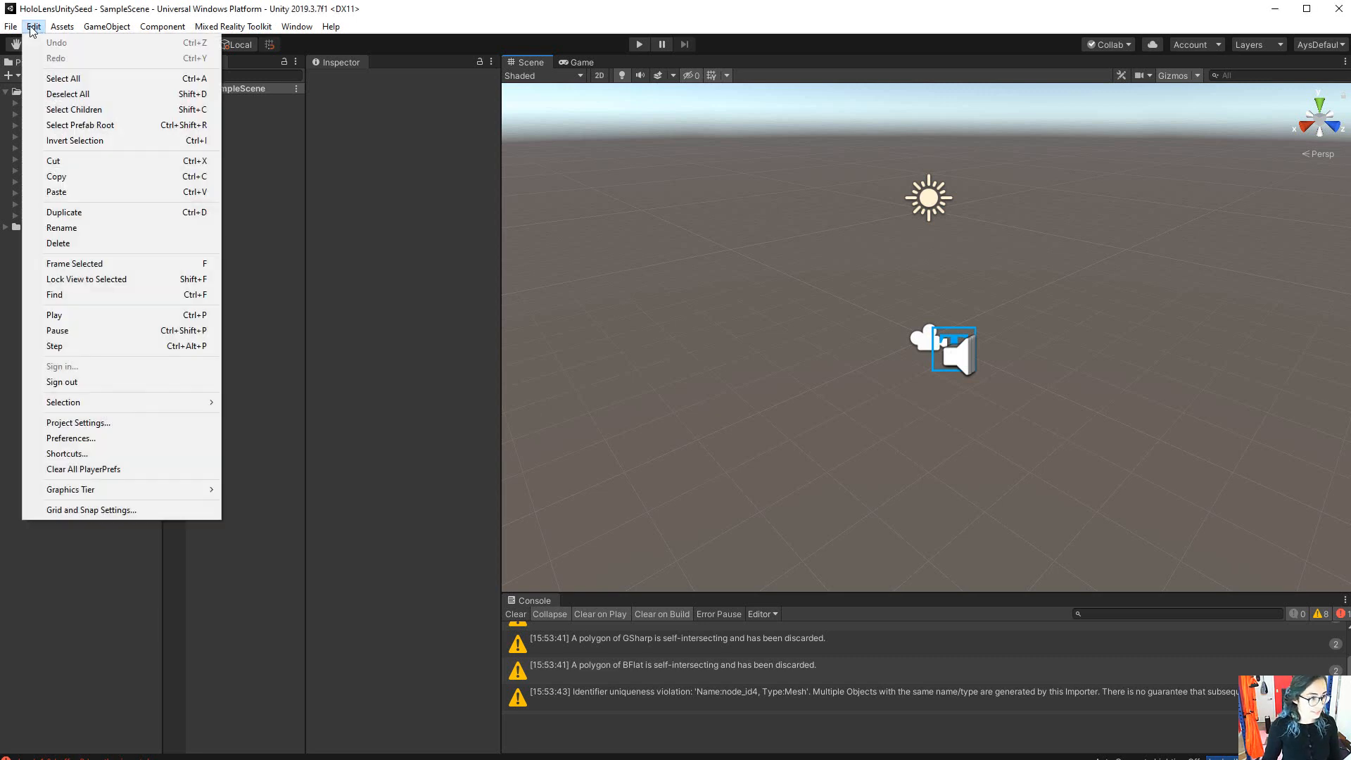
click(70, 438)
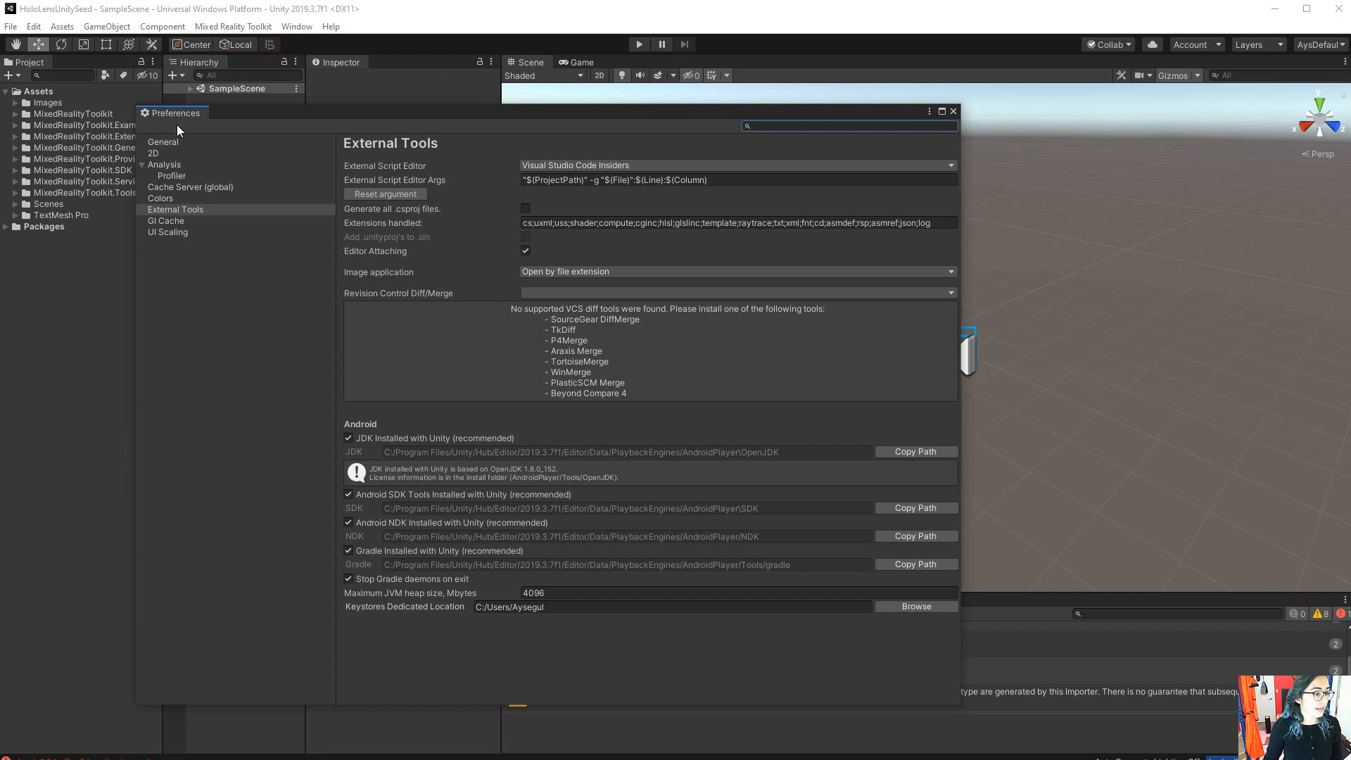
In General preferences, switch the Editor Theme to light Personal and dismiss the MRTK Configurator prompt.
click(163, 142)
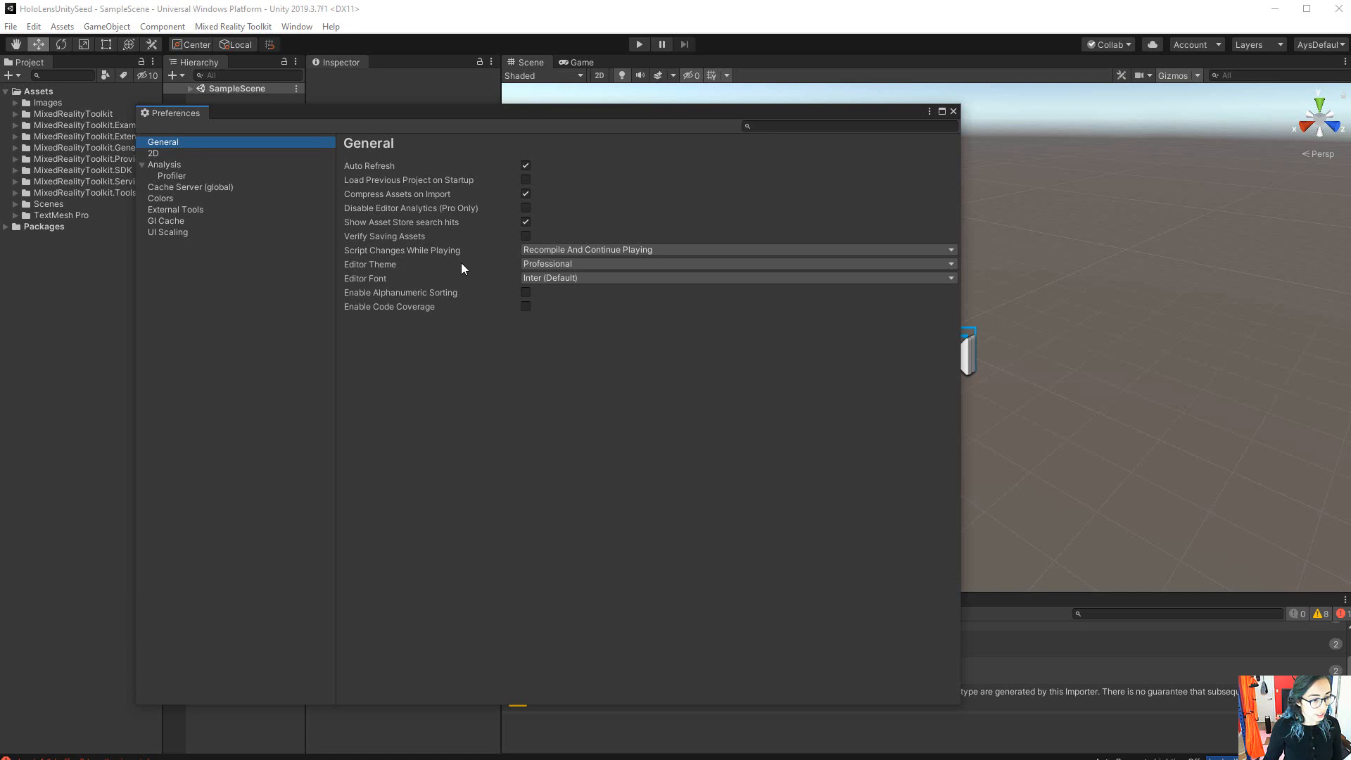
click(737, 264)
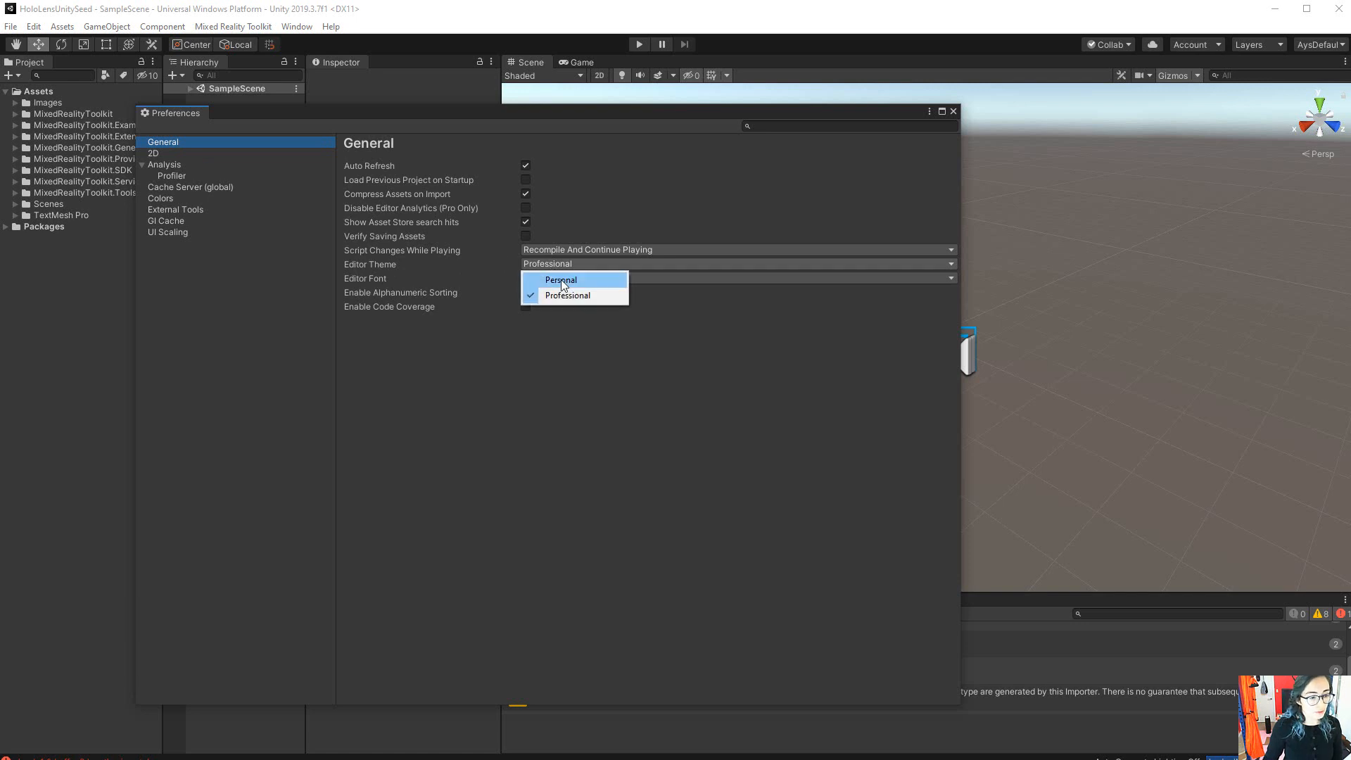
click(567, 295)
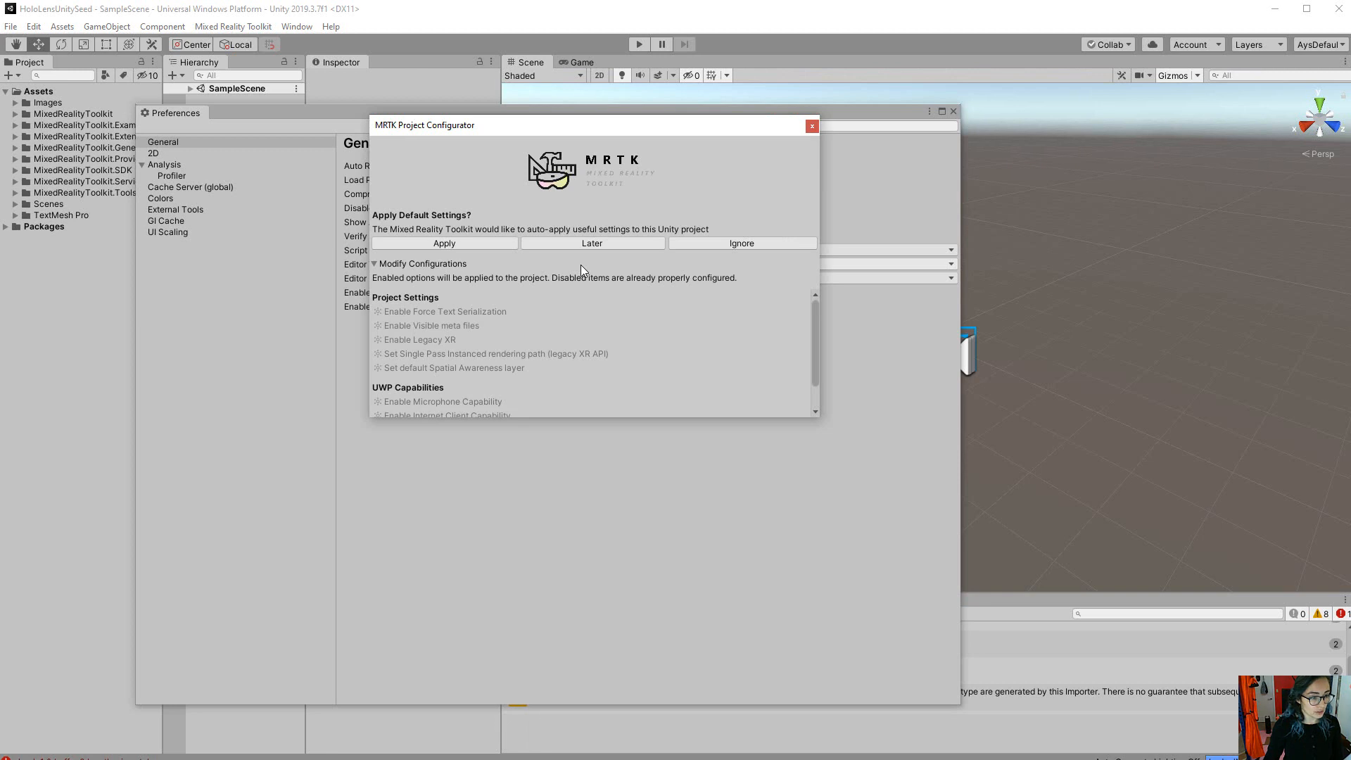
click(812, 127)
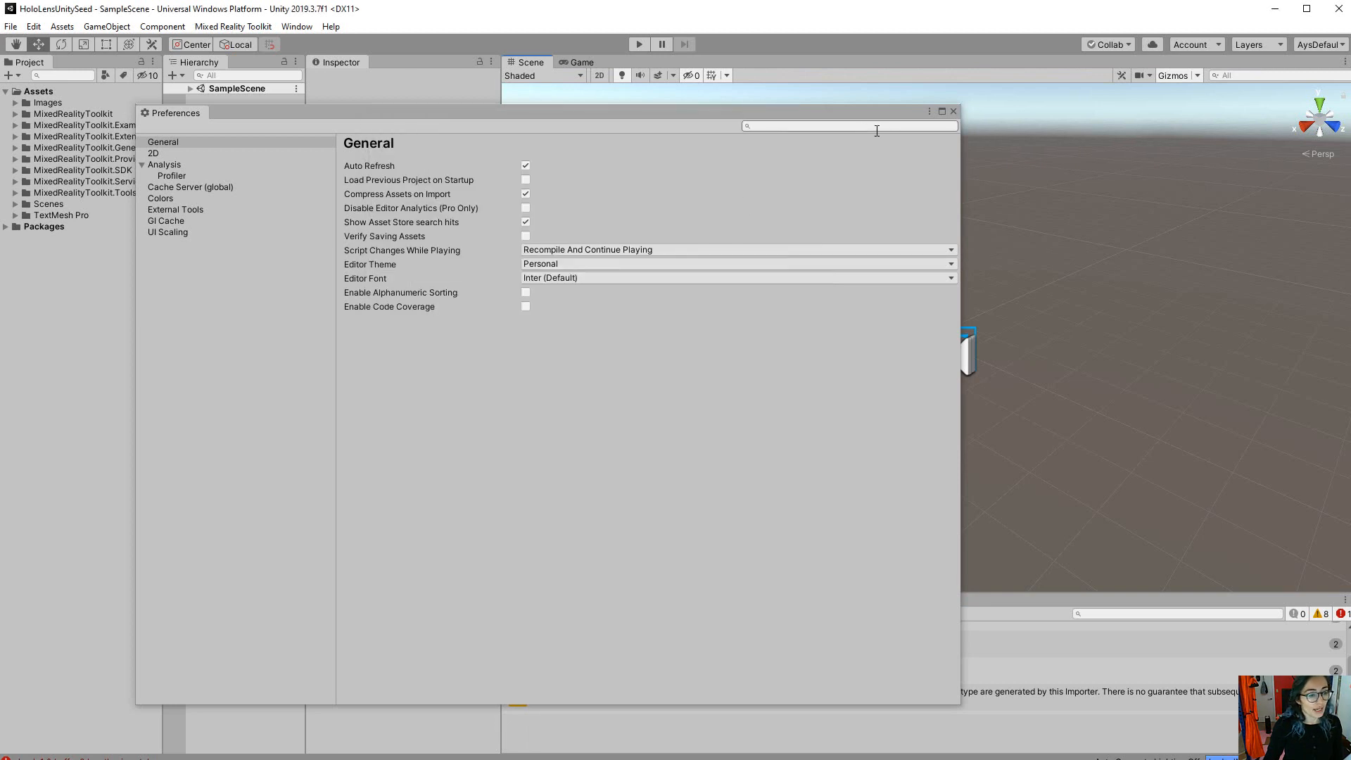
Switch the Editor Theme back to dark Professional and dismiss the MRTK Configurator prompt again.
click(736, 263)
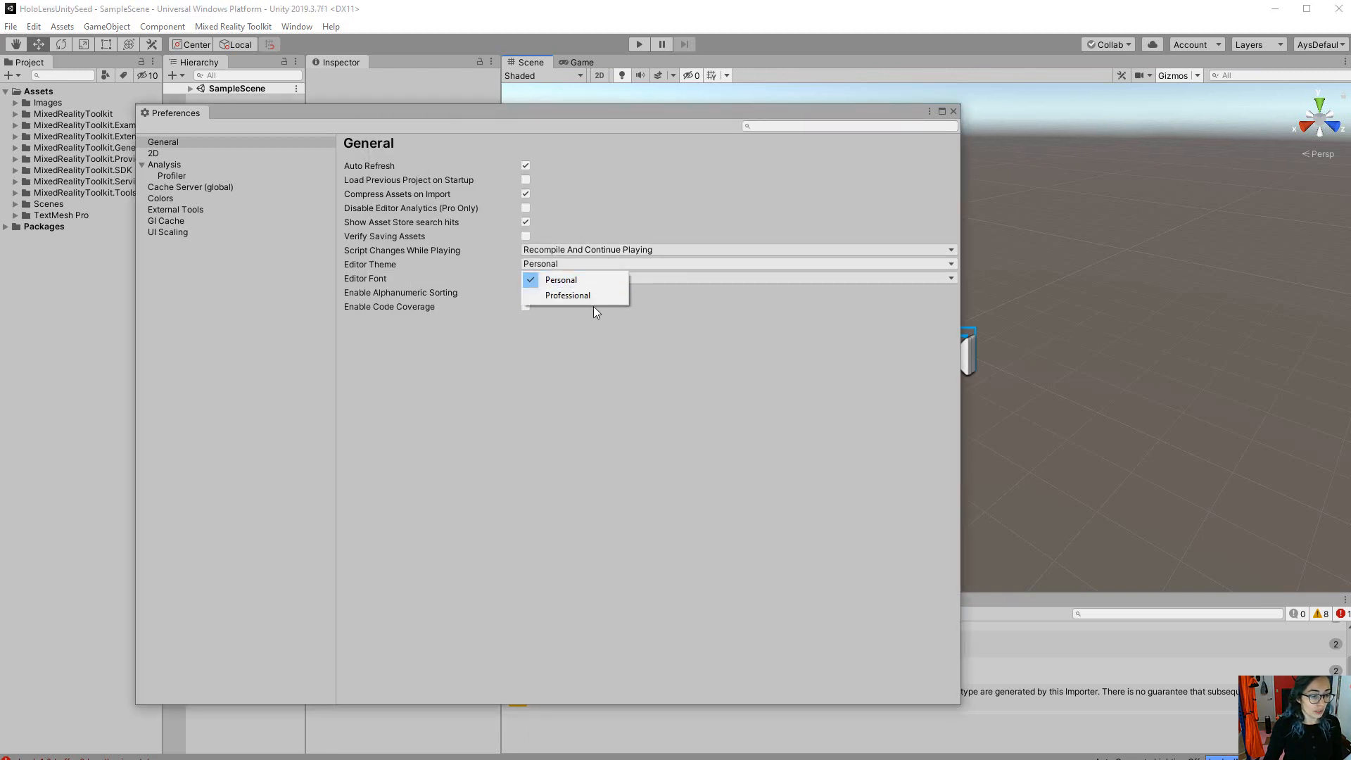
click(560, 279)
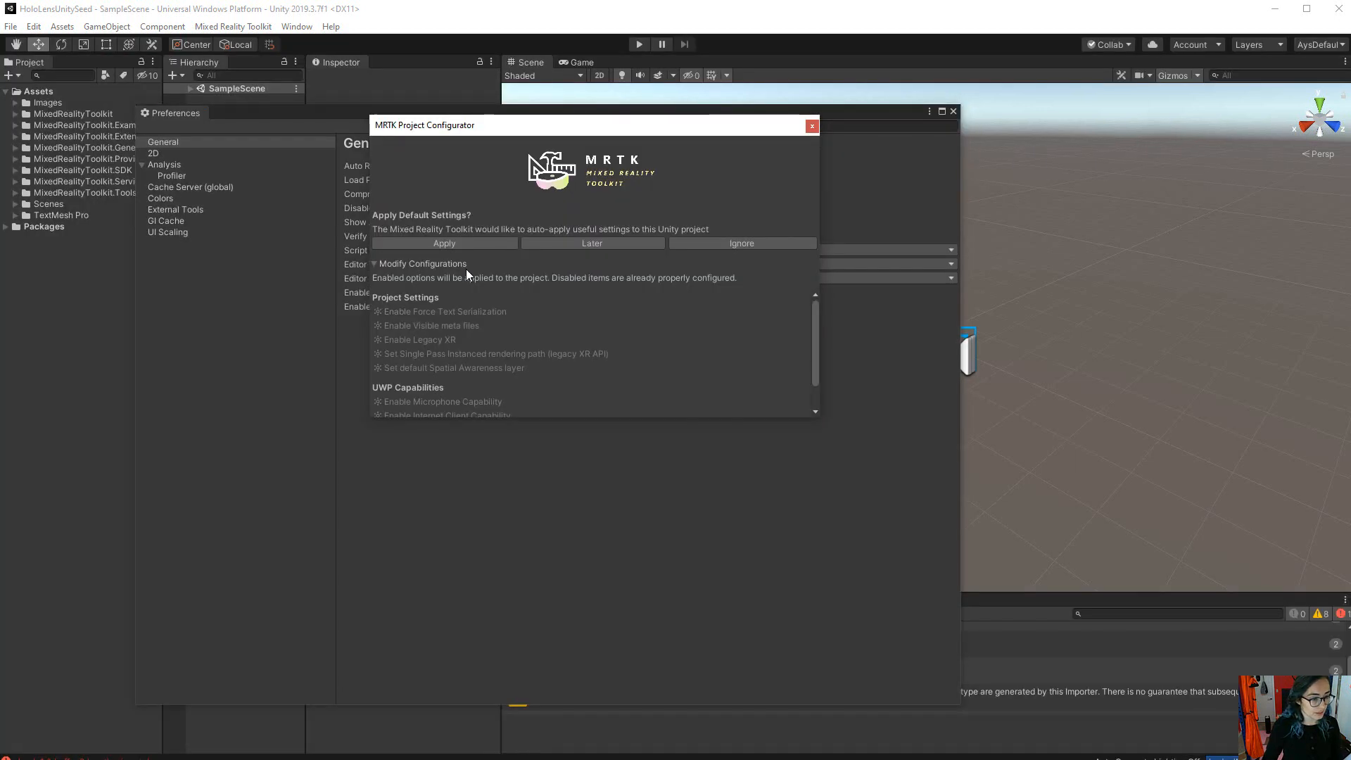
click(811, 127)
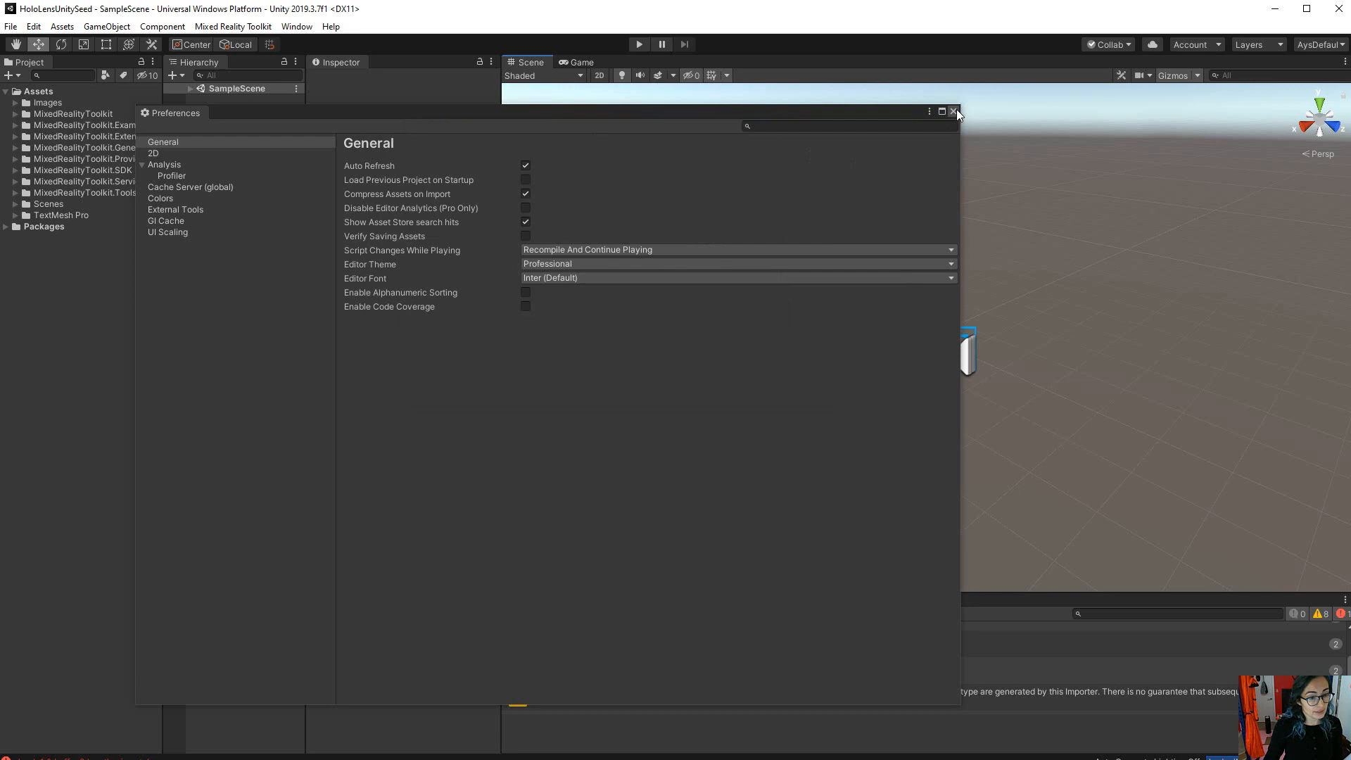
mouse_move(200, 200)
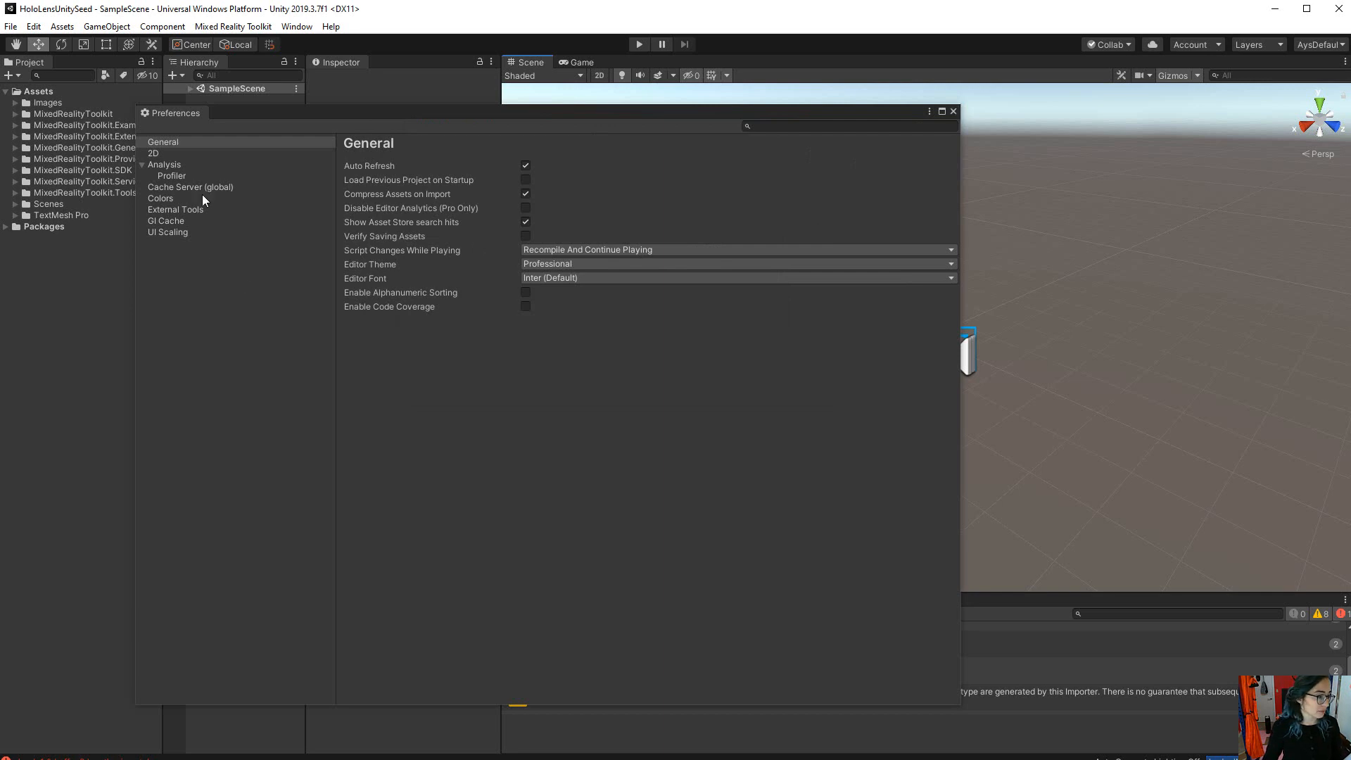
On External Tools, review the External Script Editor choices and keep Visual Studio Code Insiders.
click(175, 208)
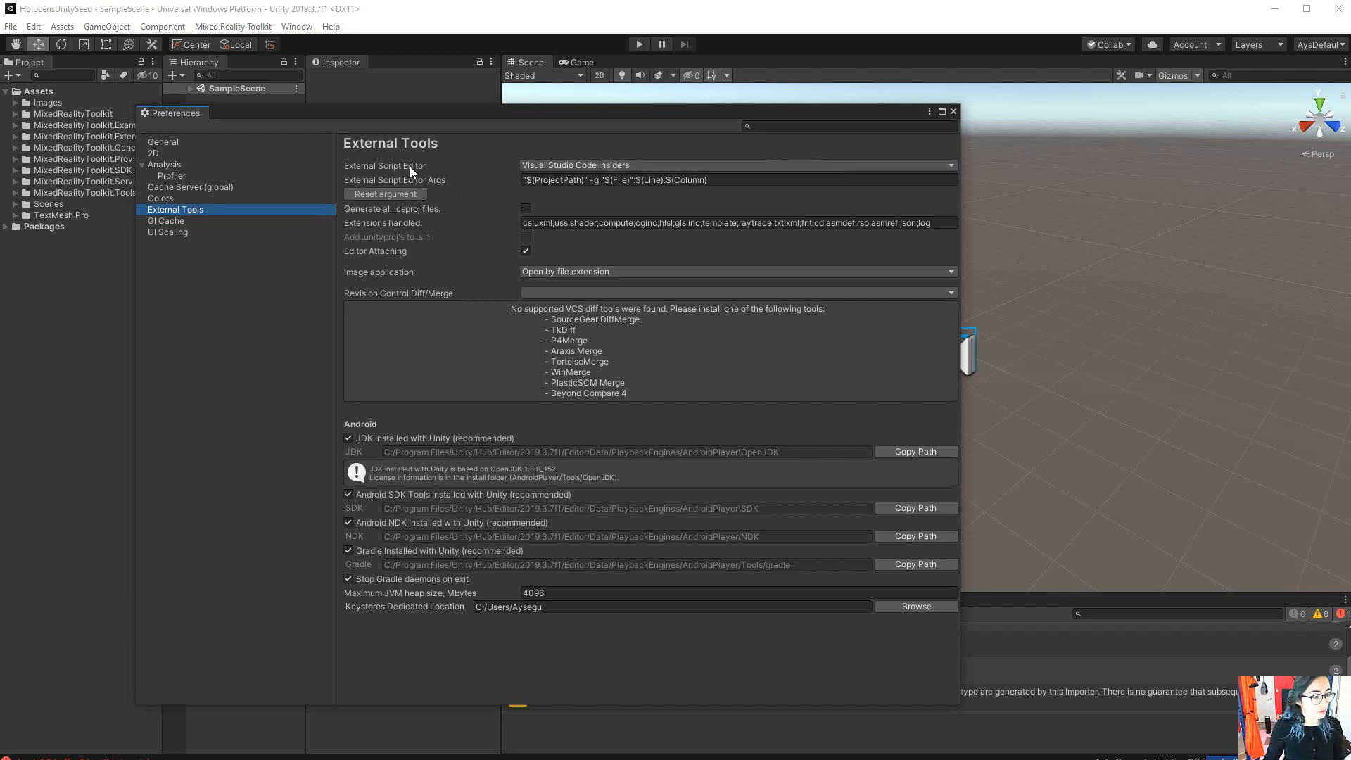
click(736, 167)
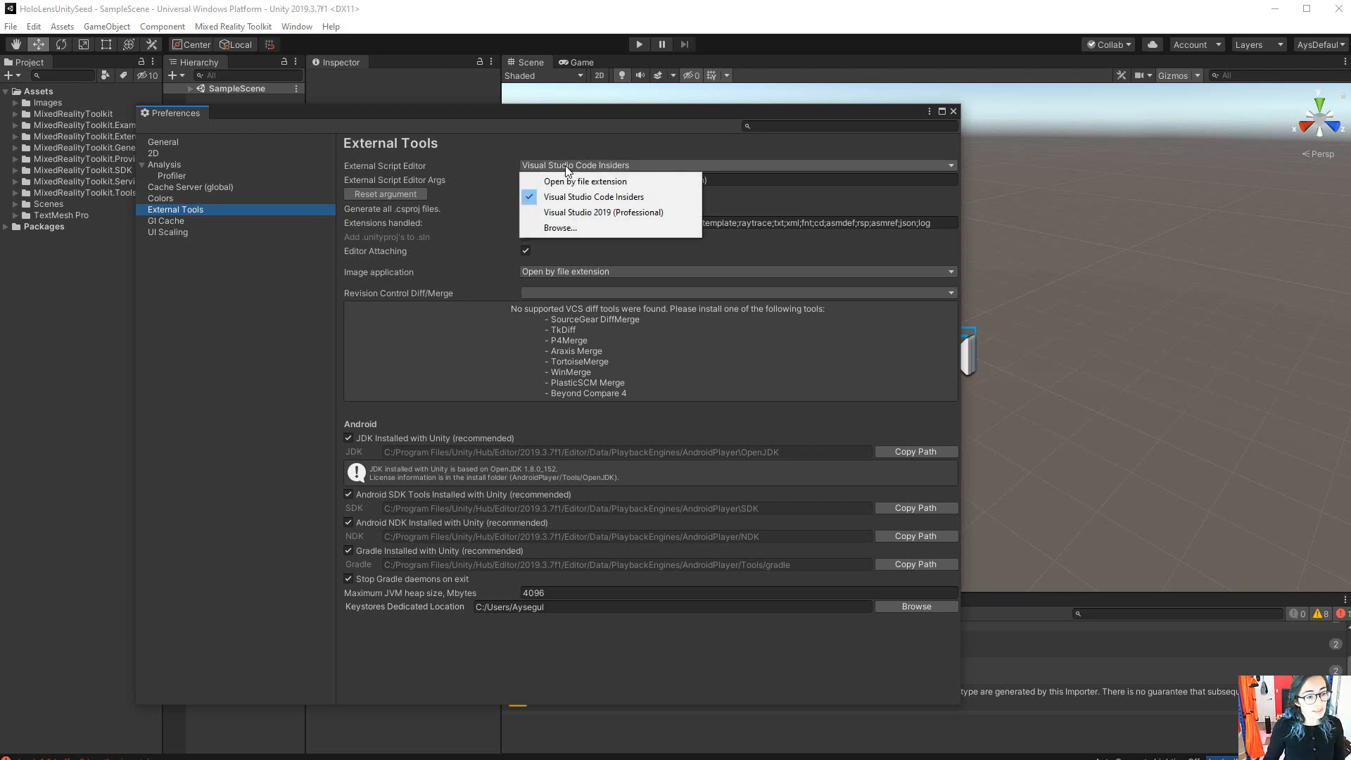
mouse_move(573, 202)
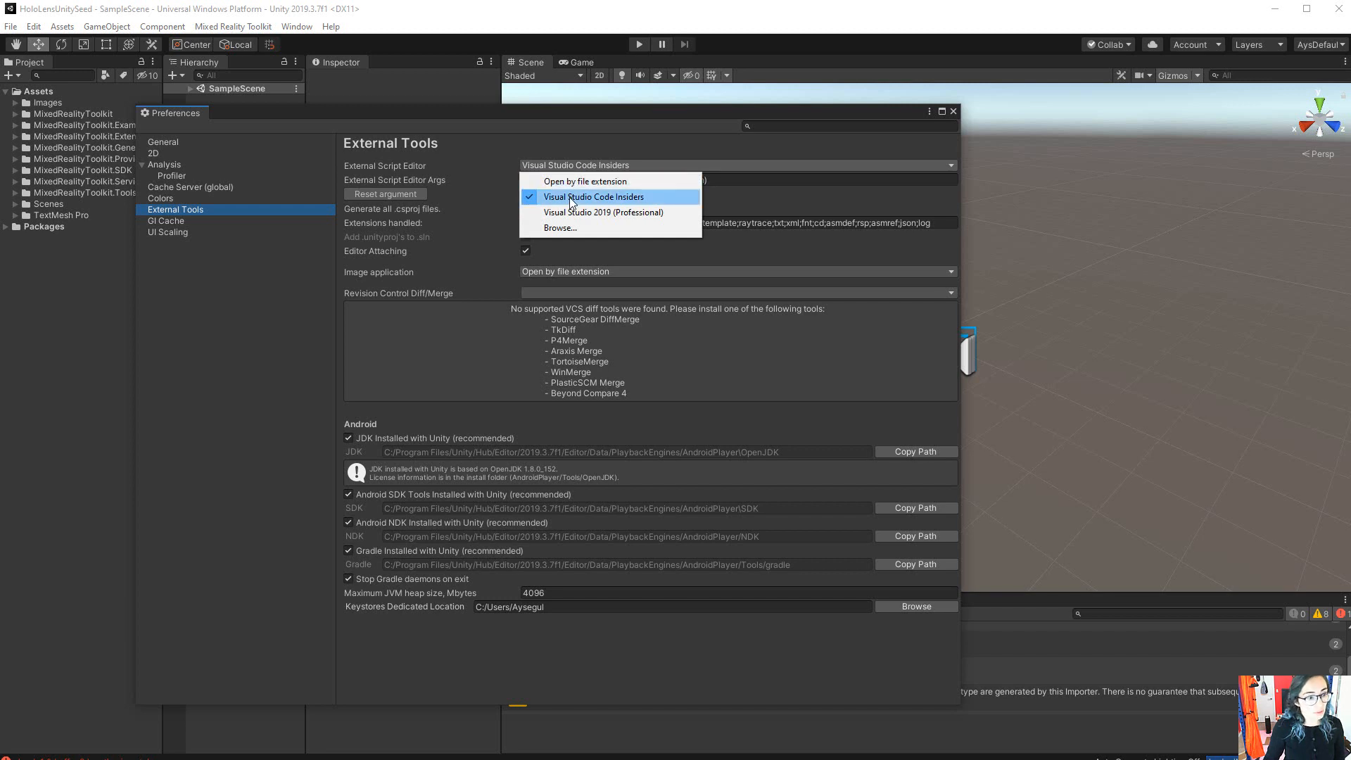
mouse_move(642, 200)
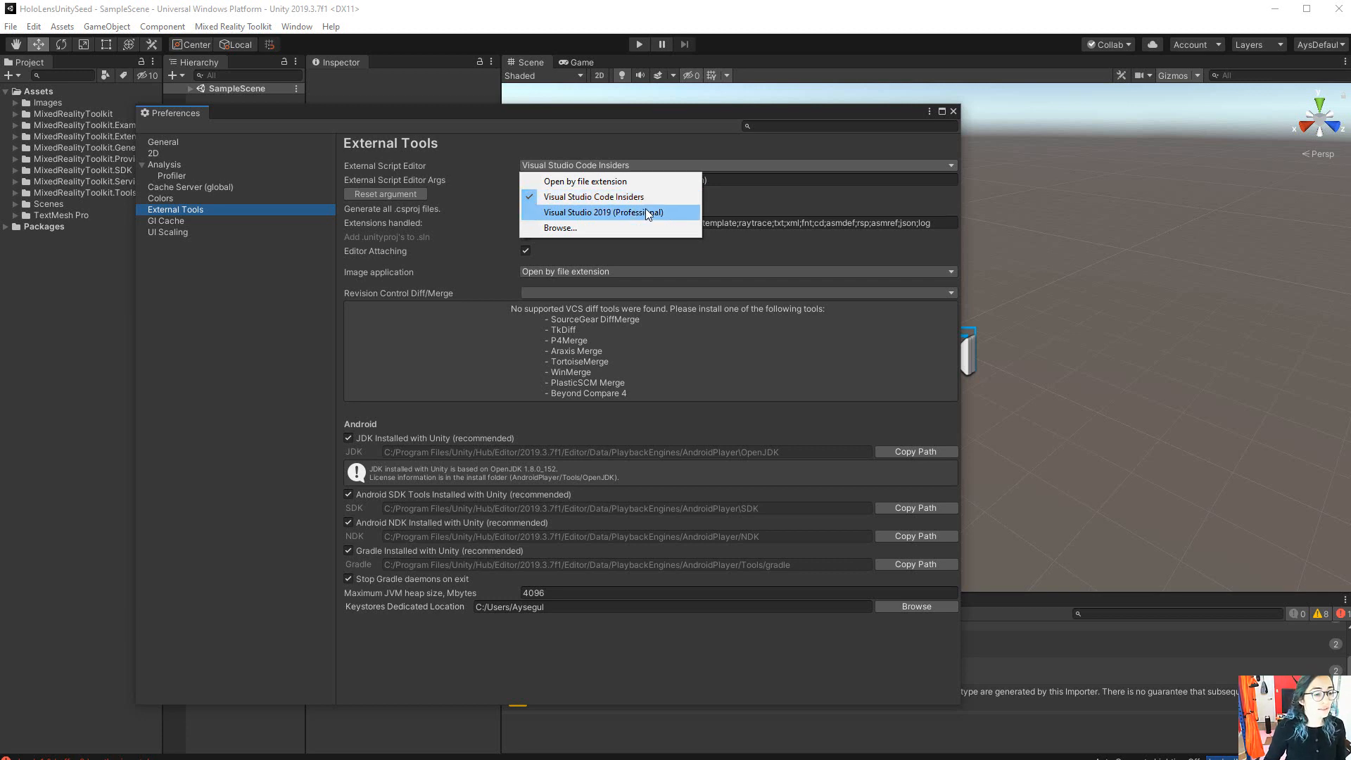
mouse_move(648, 222)
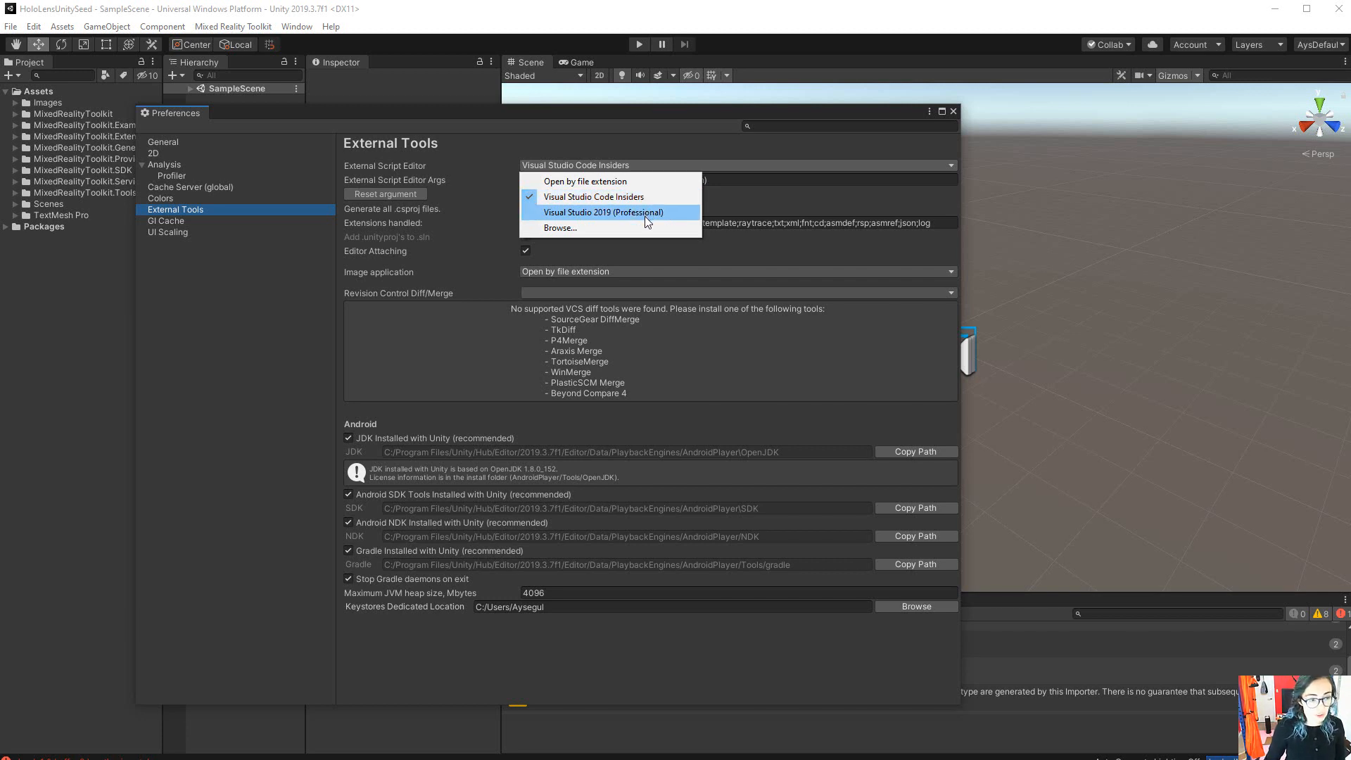
click(592, 196)
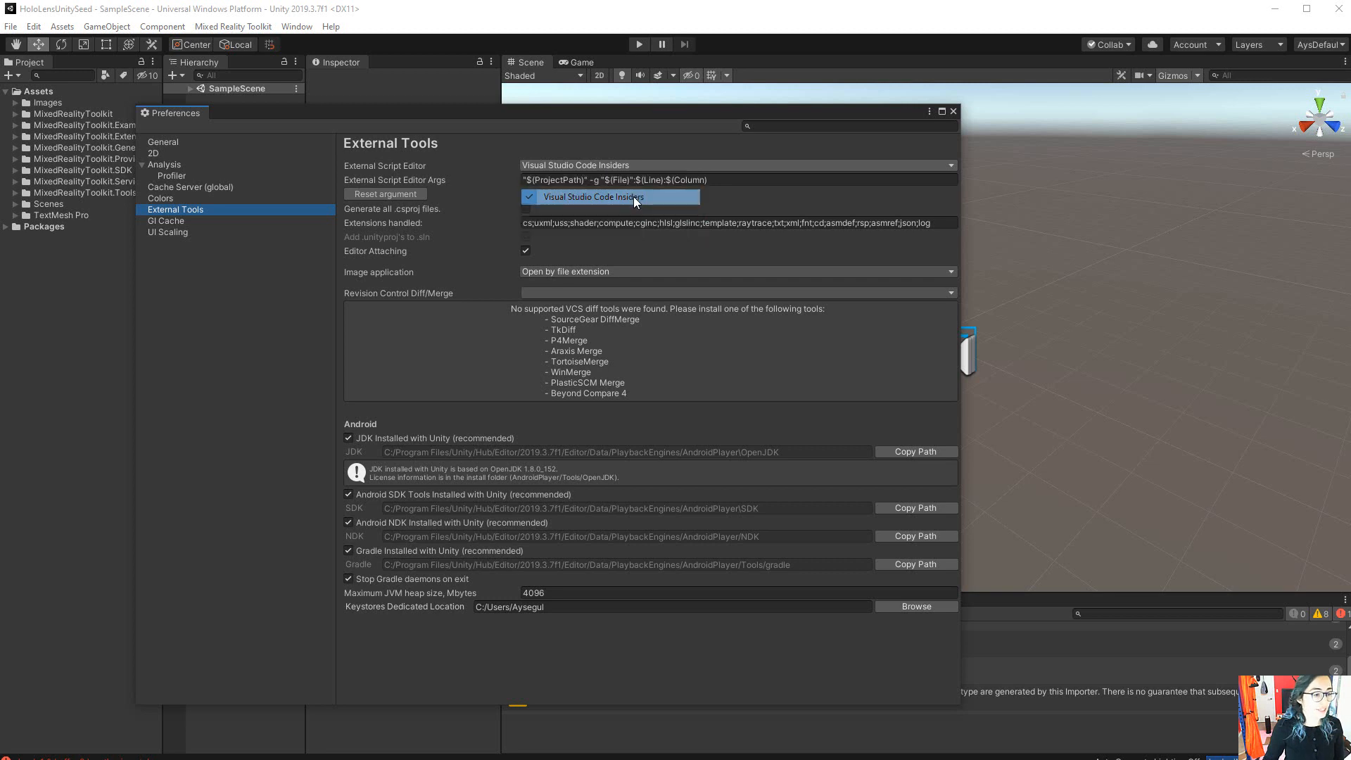
click(609, 196)
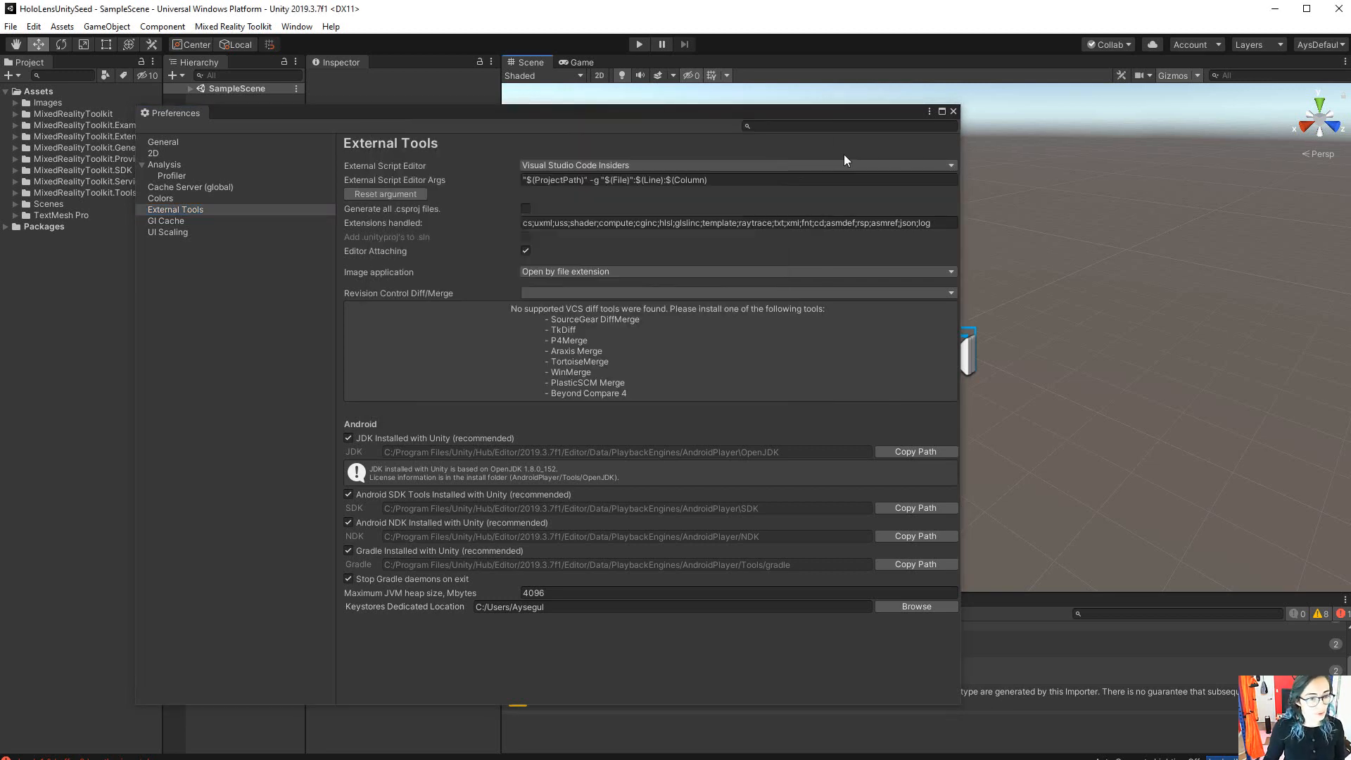
mouse_move(242, 228)
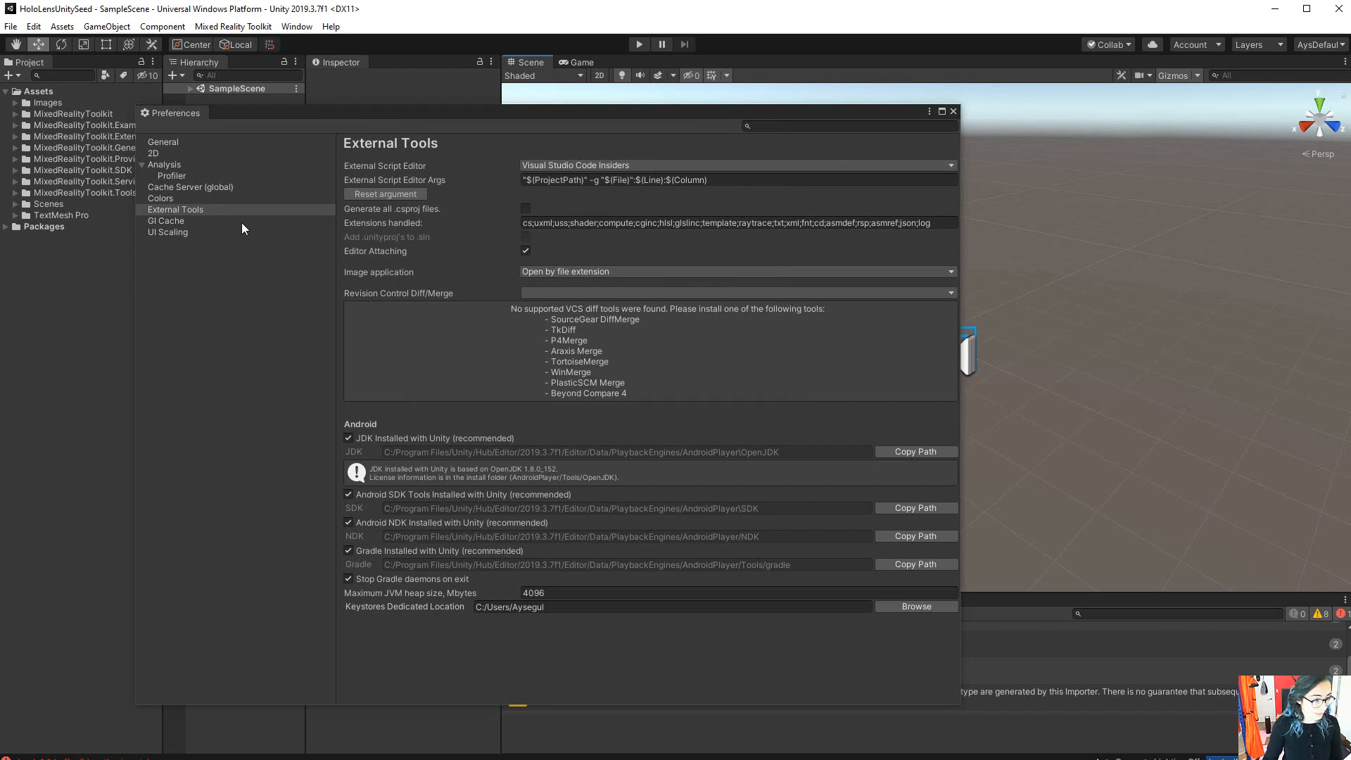